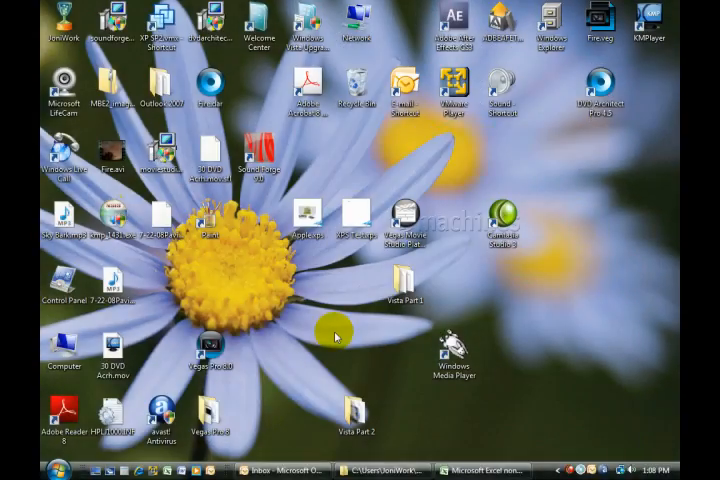
# - Search the Start menu for 'network' to find Network and Sharing Center
pyautogui.click(12, 470)
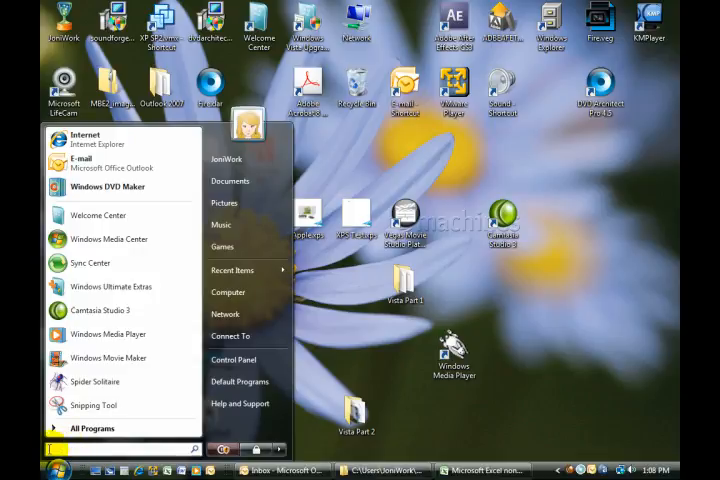
pyautogui.write('network and sharing')
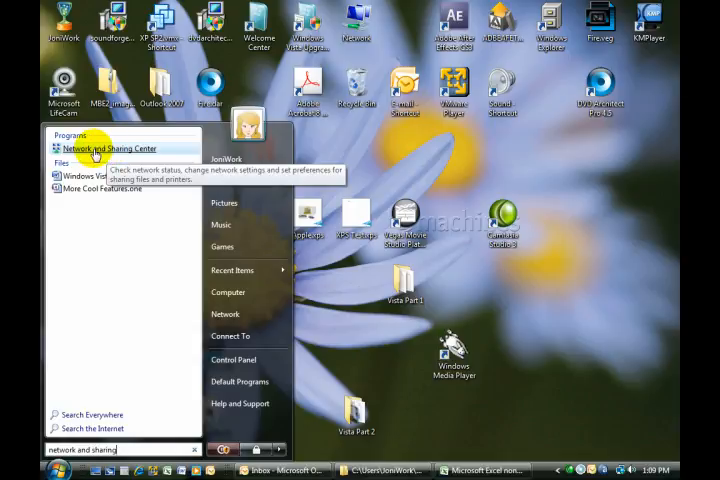
# - Launch Network and Sharing Center from the results and maximize its window
pyautogui.click(104, 148)
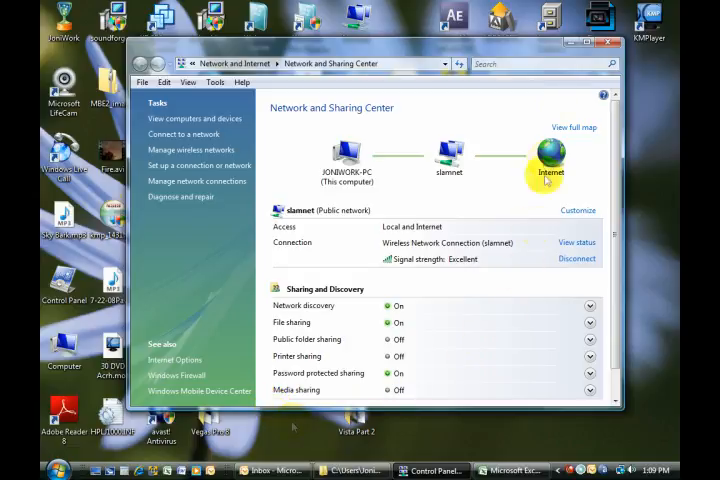
pyautogui.click(608, 62)
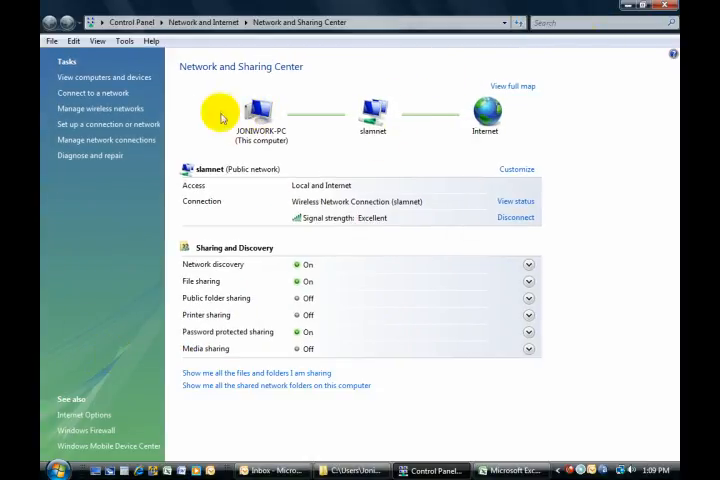
pyautogui.moveTo(464, 112)
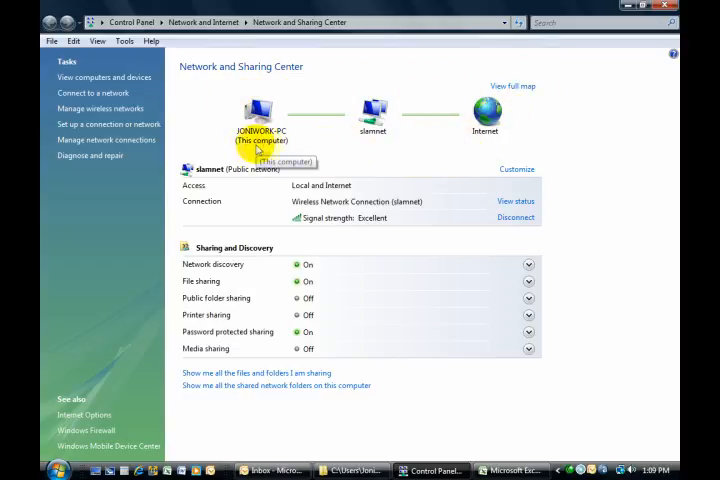
pyautogui.moveTo(322, 152)
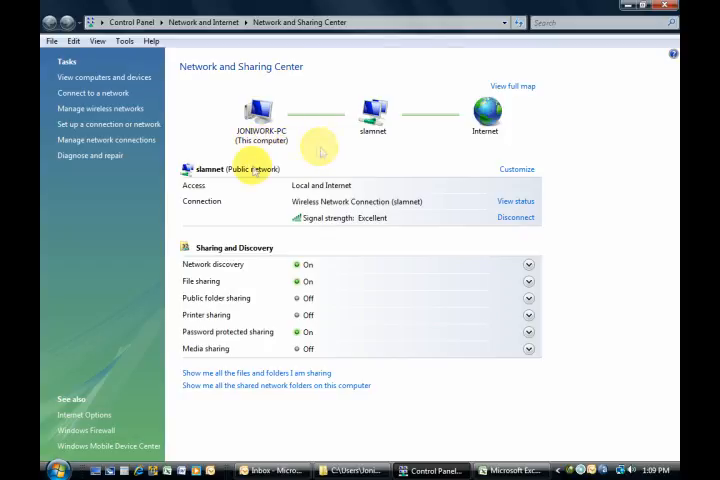
pyautogui.moveTo(176, 212)
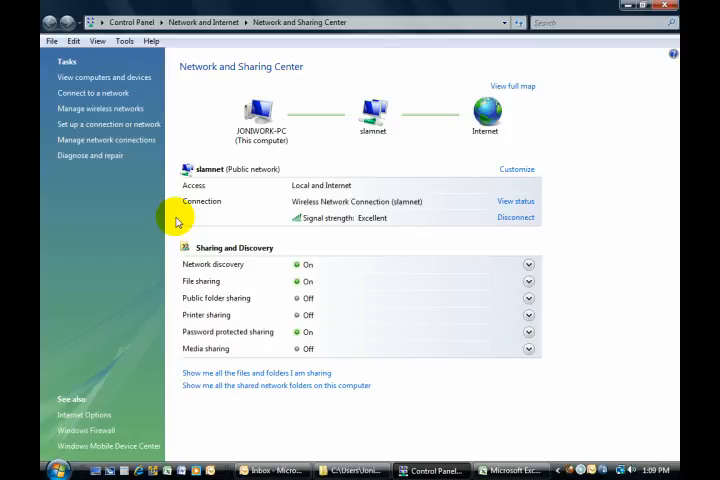
pyautogui.moveTo(362, 204)
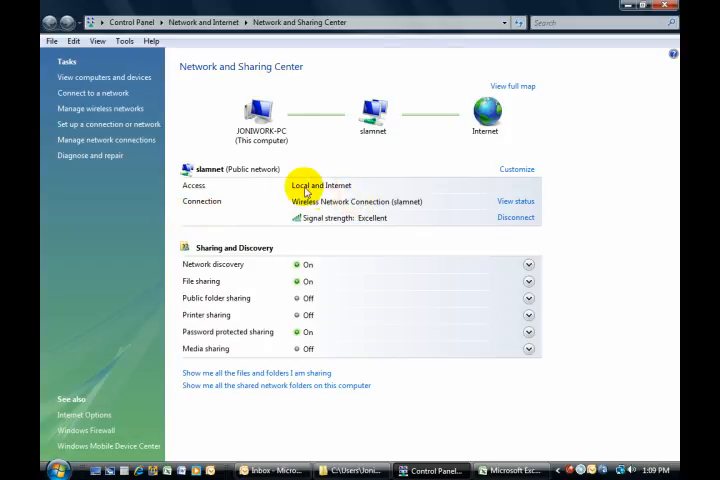
pyautogui.moveTo(300, 228)
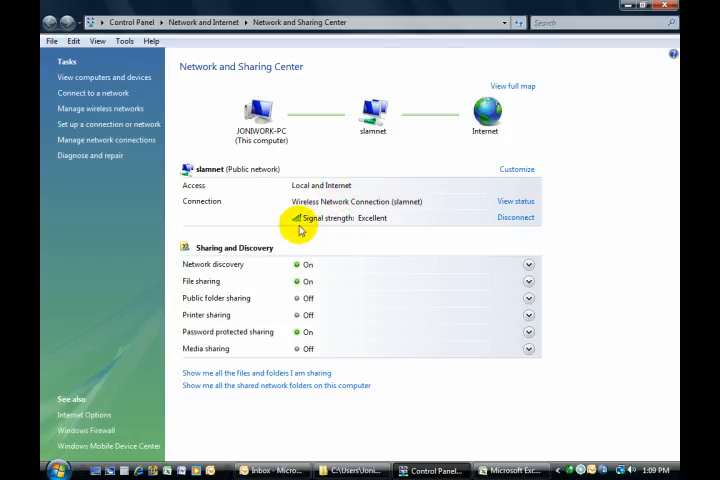
pyautogui.moveTo(360, 230)
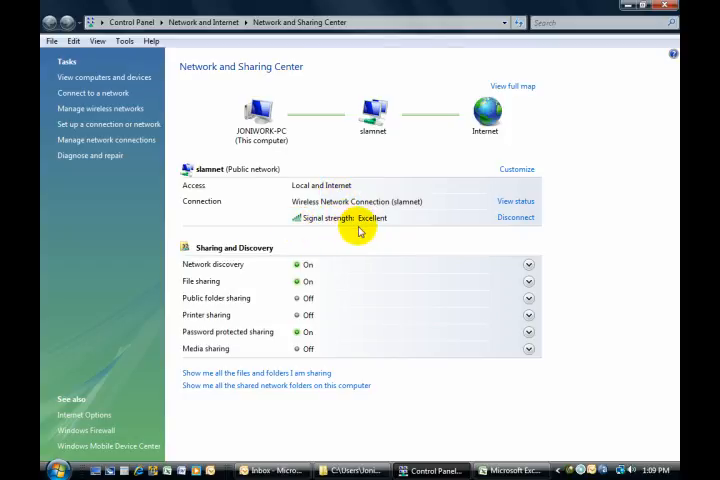
pyautogui.moveTo(222, 264)
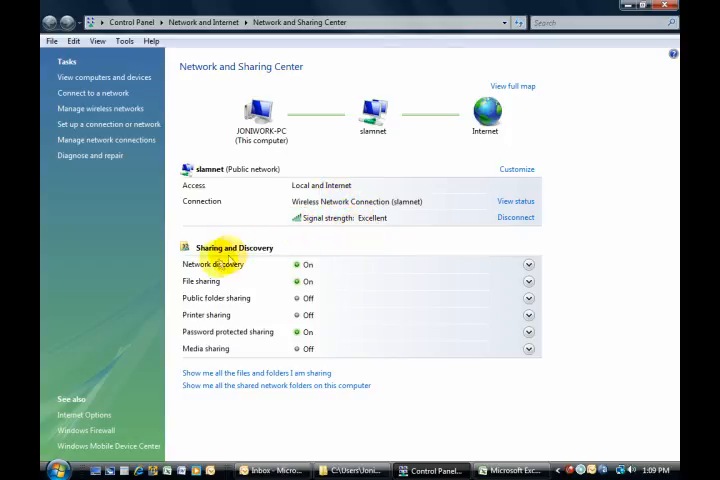
pyautogui.moveTo(266, 308)
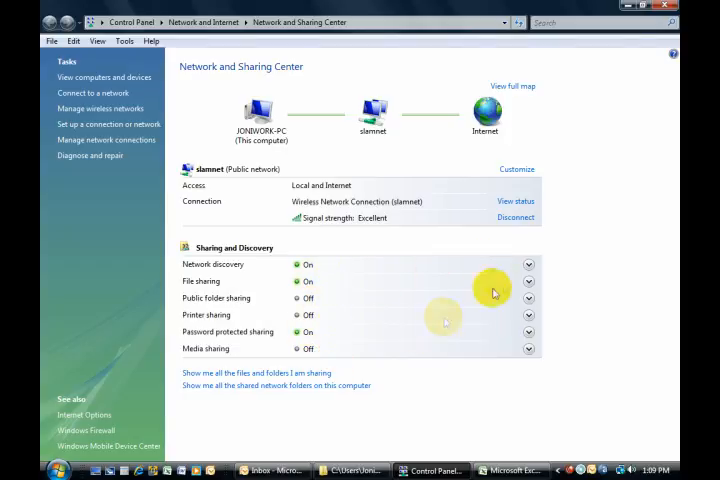
pyautogui.click(528, 264)
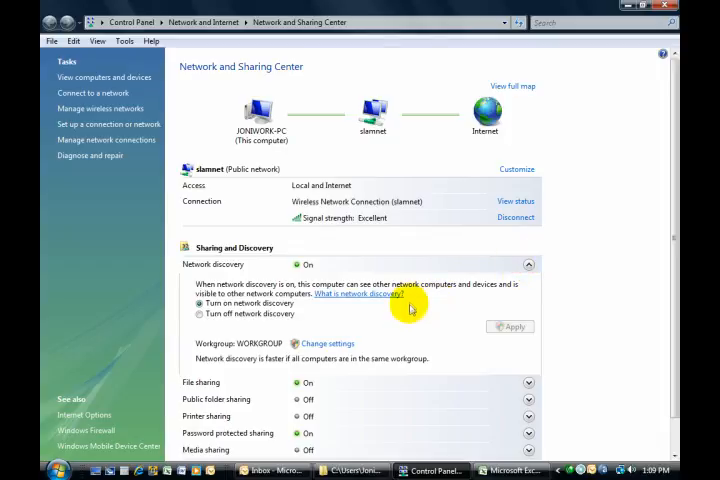
pyautogui.moveTo(322, 316)
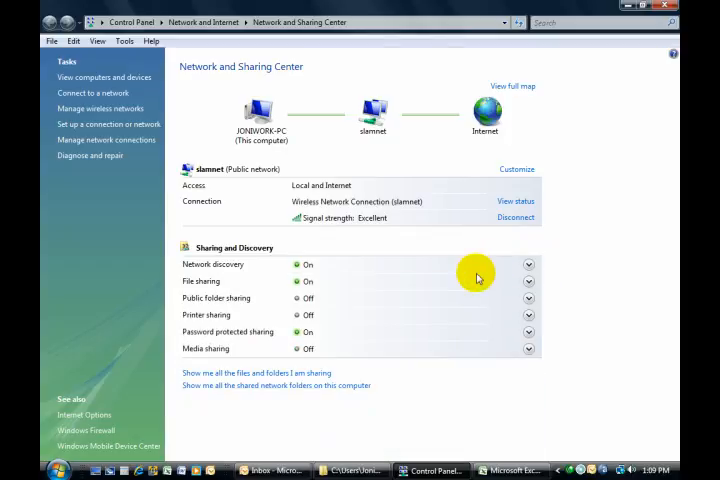
pyautogui.moveTo(290, 290)
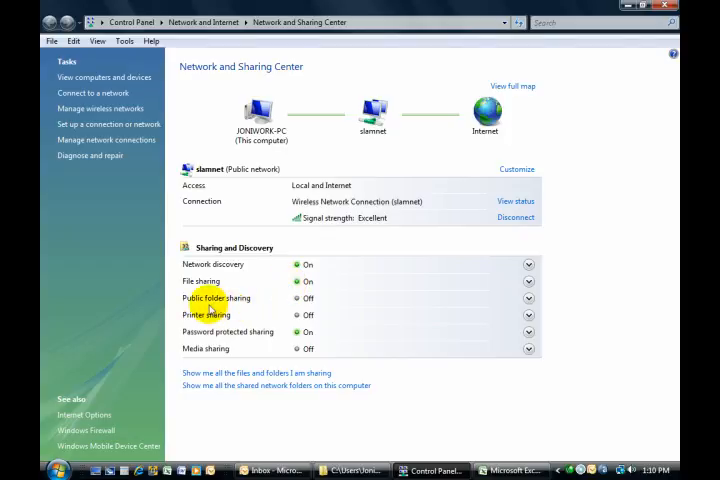
pyautogui.moveTo(300, 304)
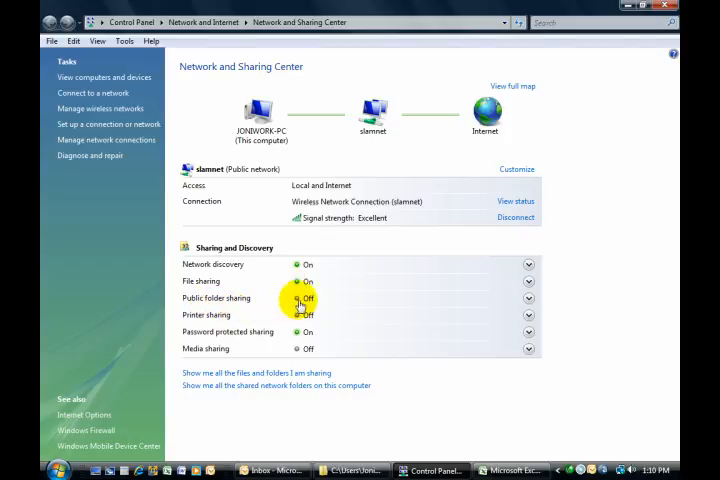
# - Turn on Public folder sharing so anyone with network access can open files, and apply it
pyautogui.click(528, 298)
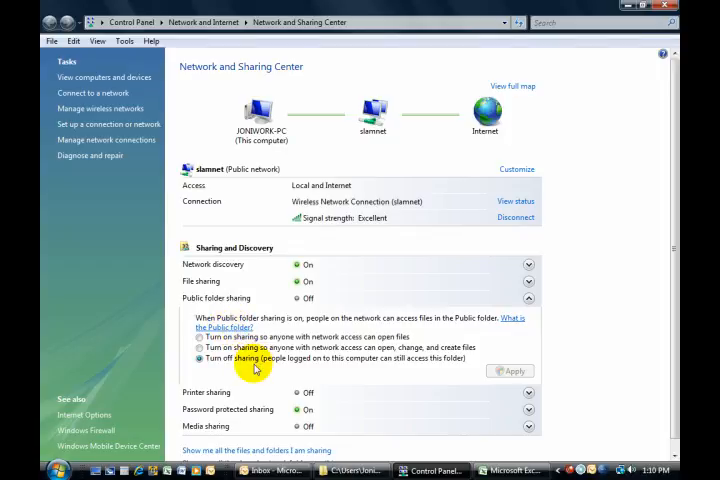
pyautogui.click(198, 336)
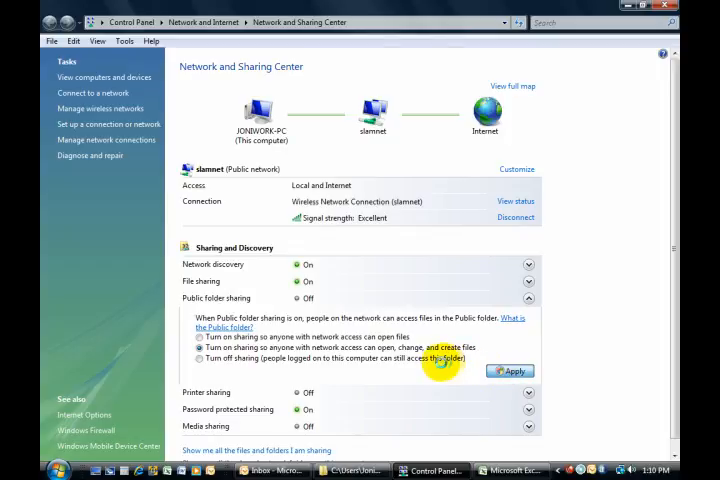
pyautogui.click(510, 370)
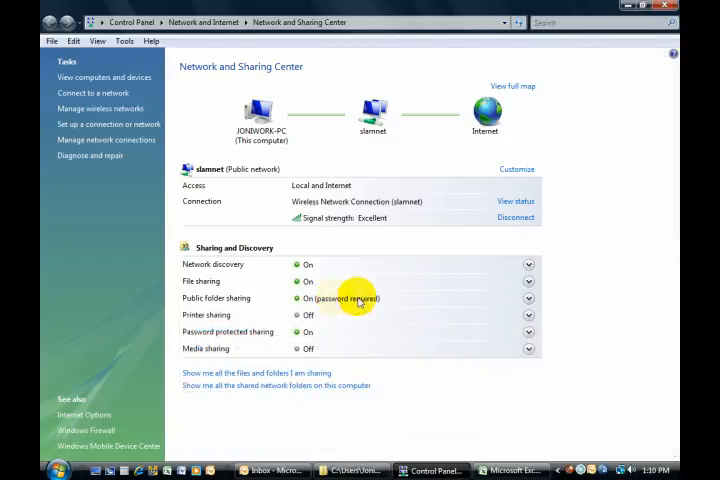
pyautogui.moveTo(238, 316)
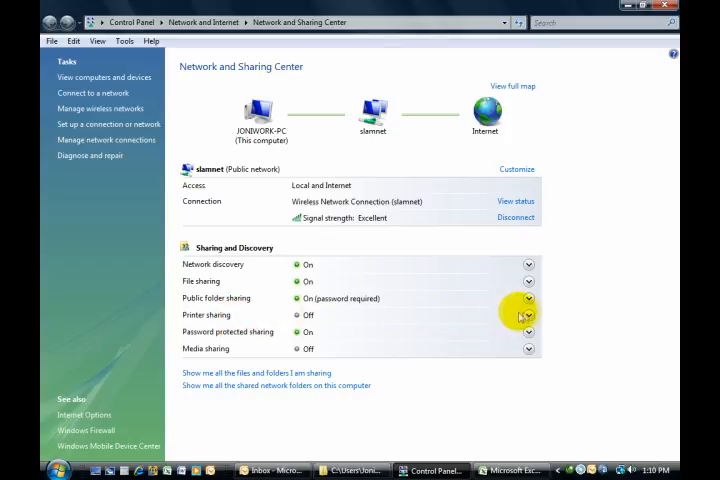
# - Turn on printer sharing and apply it, leaving media sharing off
pyautogui.click(528, 316)
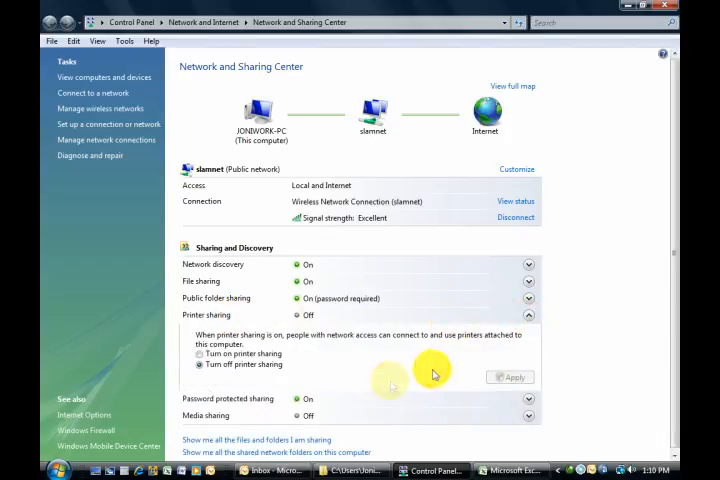
pyautogui.click(200, 352)
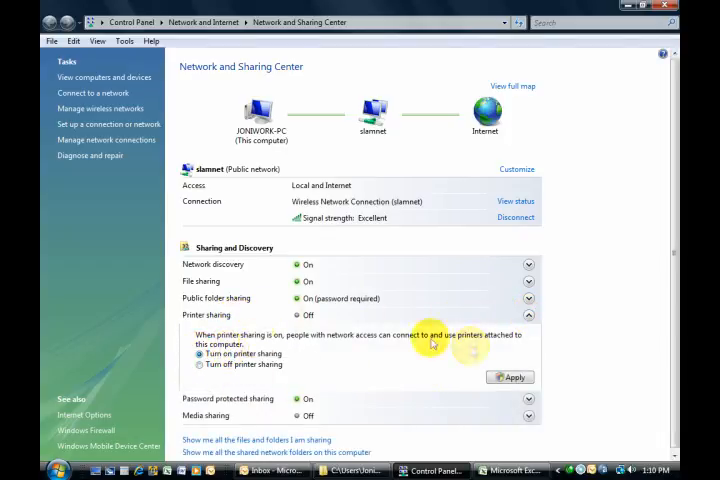
pyautogui.moveTo(444, 378)
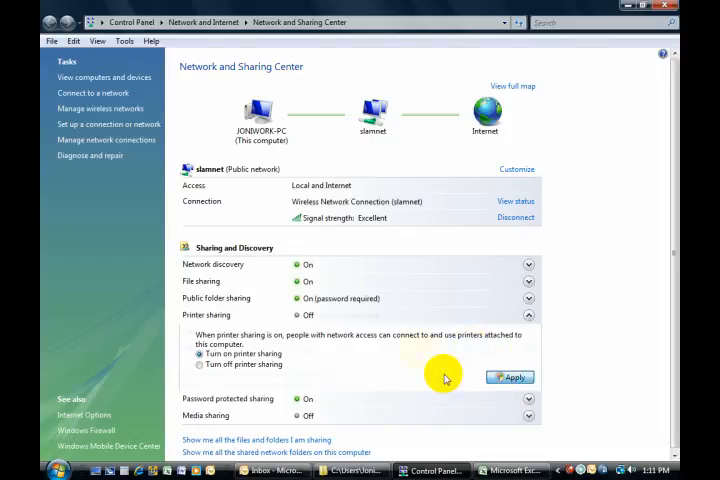
pyautogui.click(510, 376)
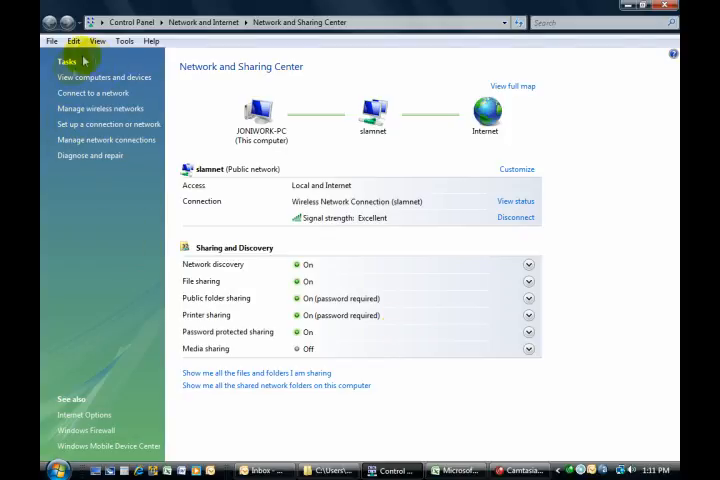
pyautogui.moveTo(144, 186)
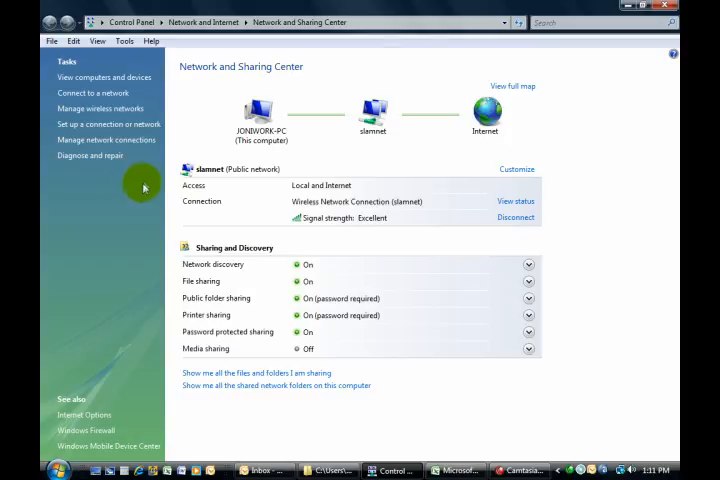
pyautogui.moveTo(62, 82)
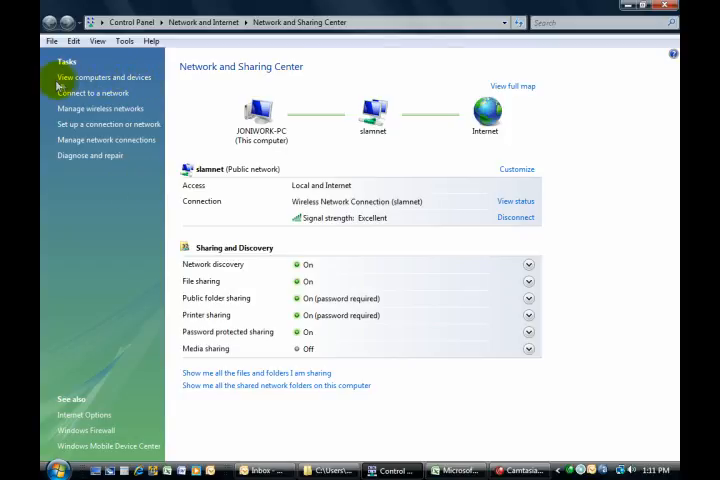
pyautogui.moveTo(112, 120)
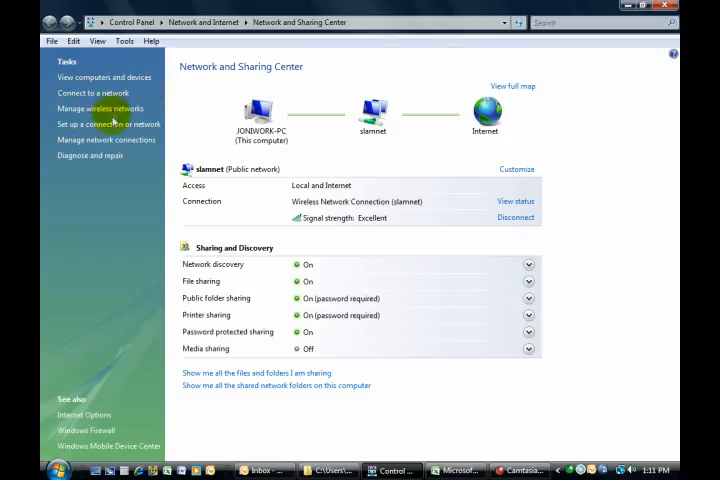
pyautogui.moveTo(100, 140)
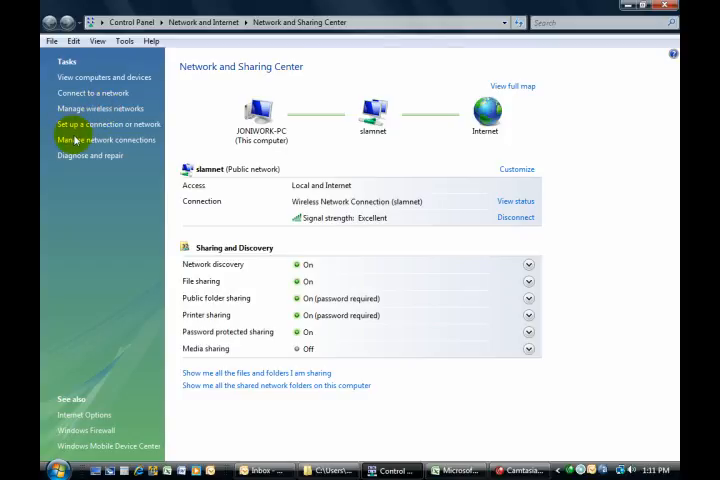
pyautogui.moveTo(100, 124)
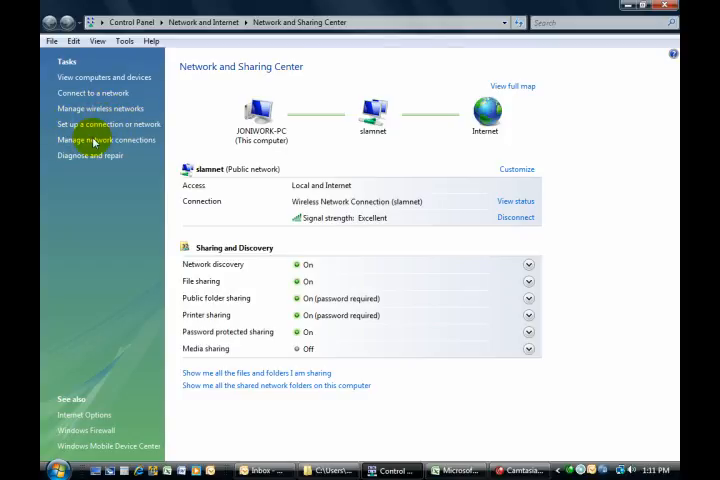
pyautogui.moveTo(82, 156)
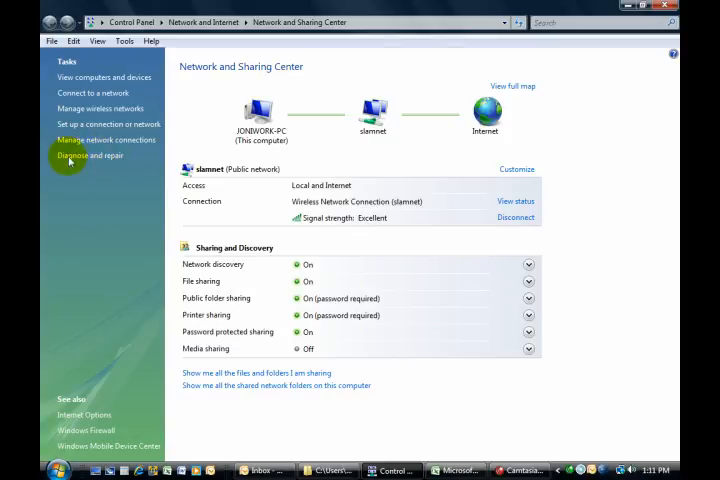
pyautogui.moveTo(98, 168)
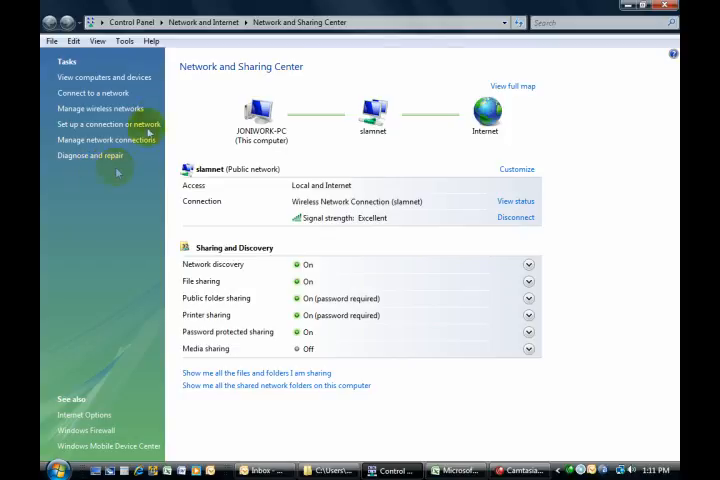
pyautogui.moveTo(308, 80)
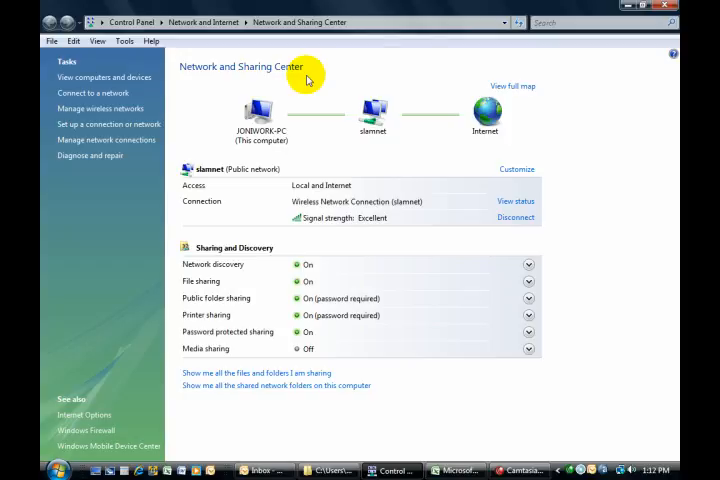
pyautogui.moveTo(58, 200)
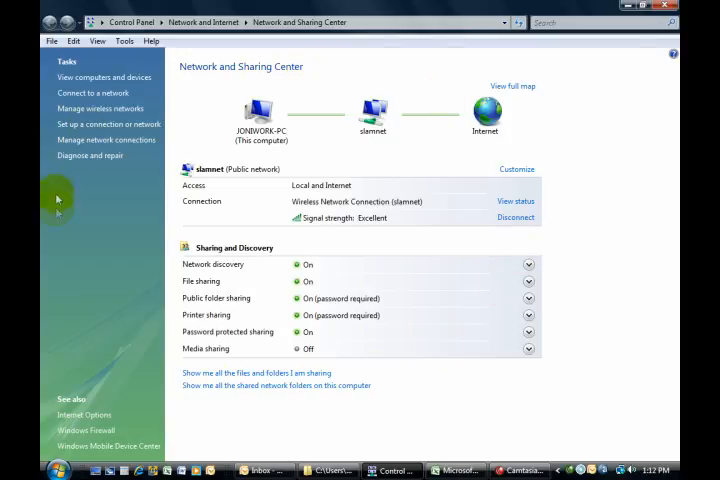
pyautogui.moveTo(204, 104)
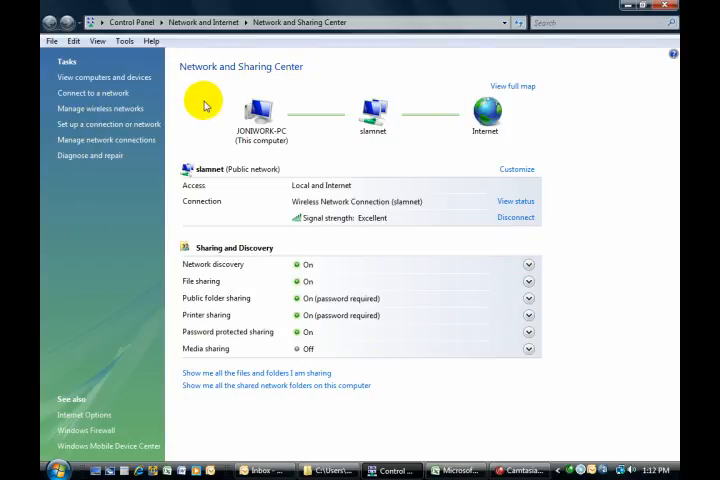